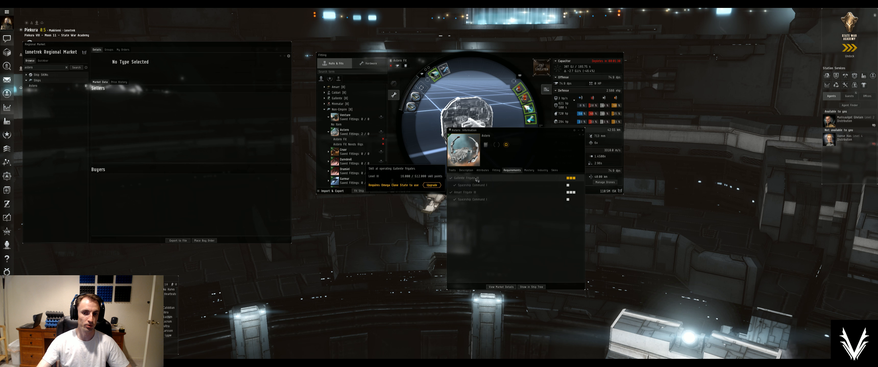
mouse_move(463, 192)
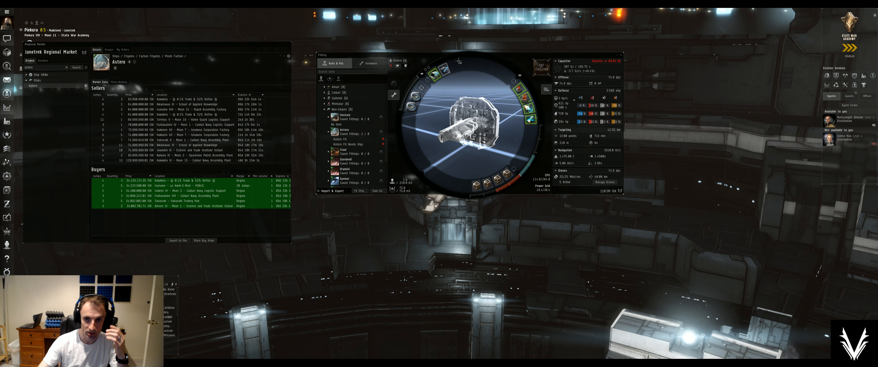
mouse_move(450, 61)
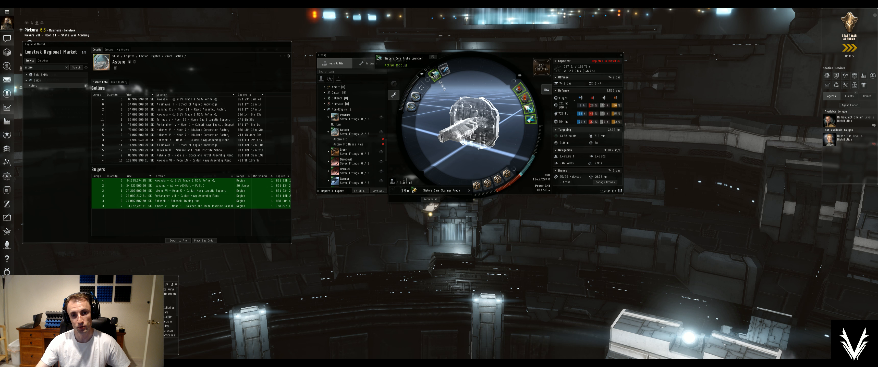
mouse_move(432, 72)
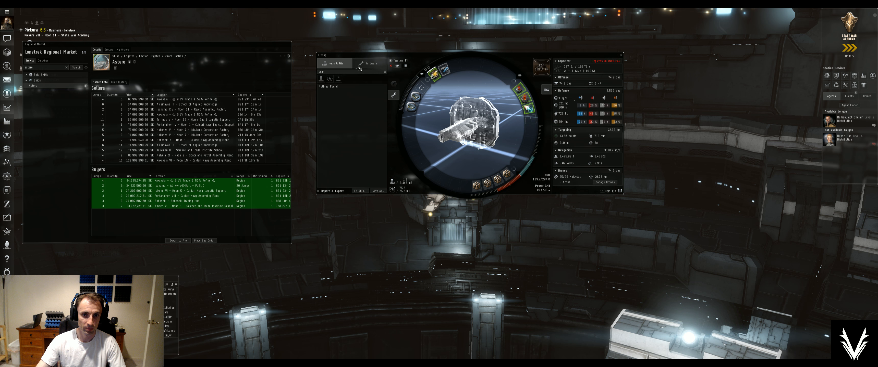
Step: Switch the fitting browser to Hardware modules and search for 'cargo scanner'
click(369, 63)
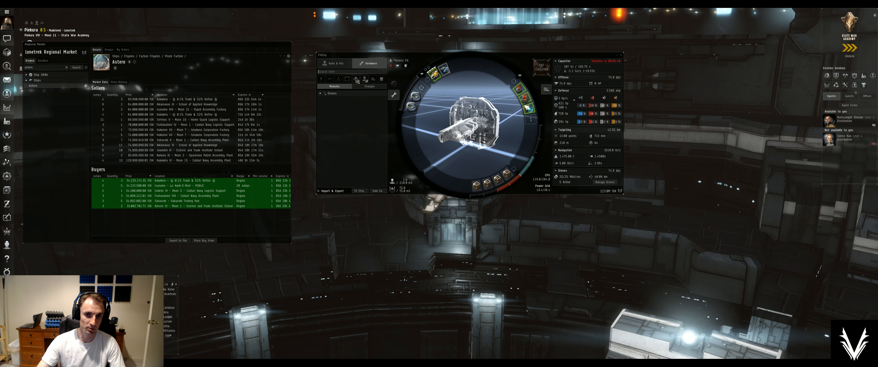
click(334, 87)
text(scan rang)
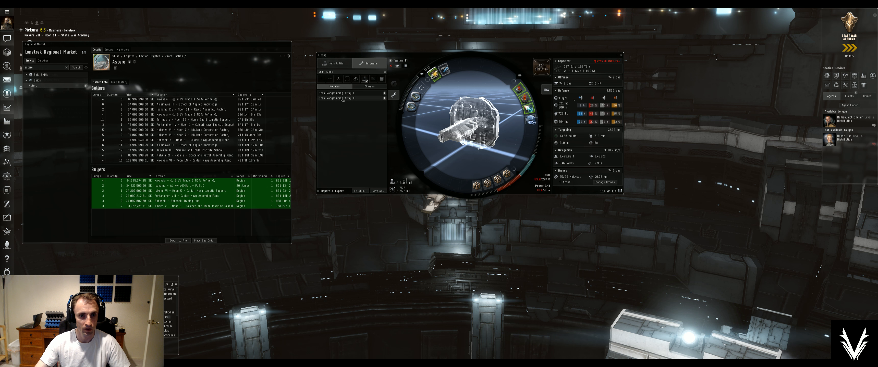
mouse_move(433, 75)
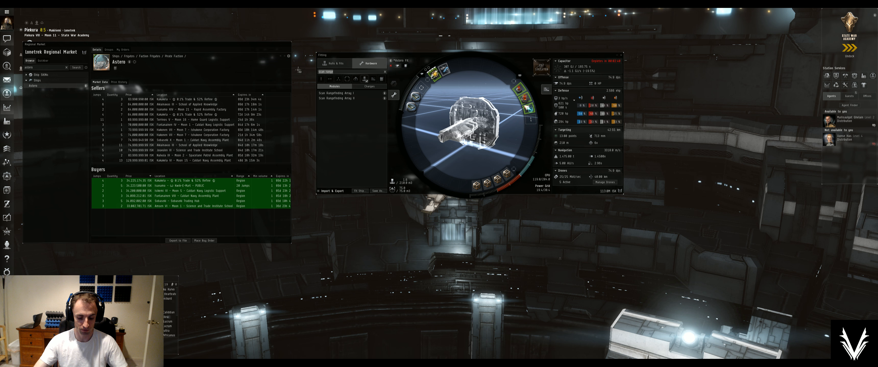
text(cargo scanner)
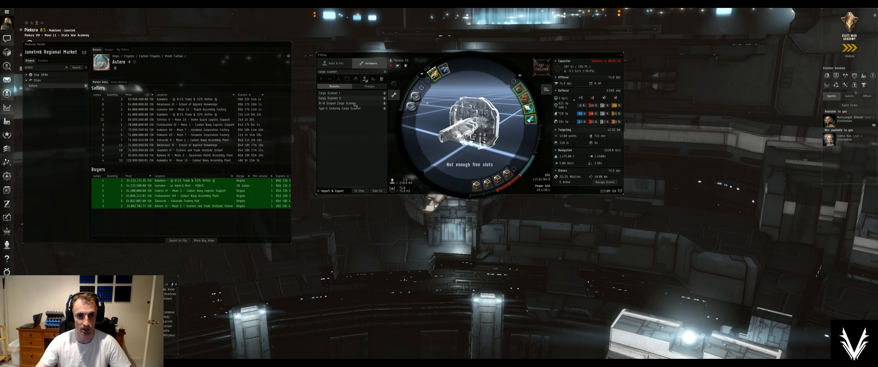
mouse_move(347, 108)
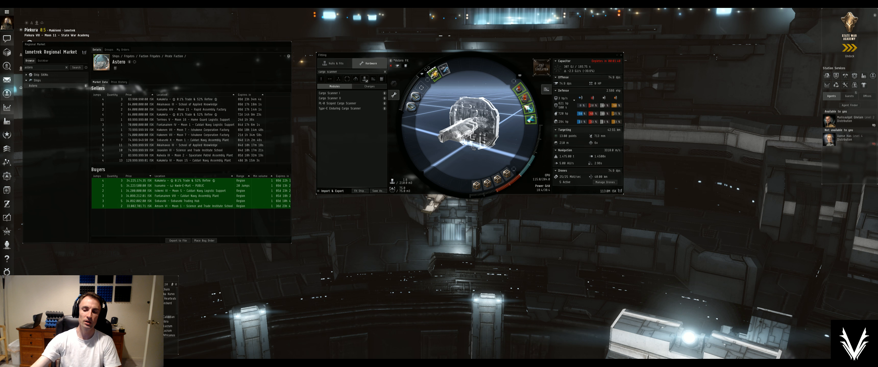
mouse_move(487, 183)
text(inertial)
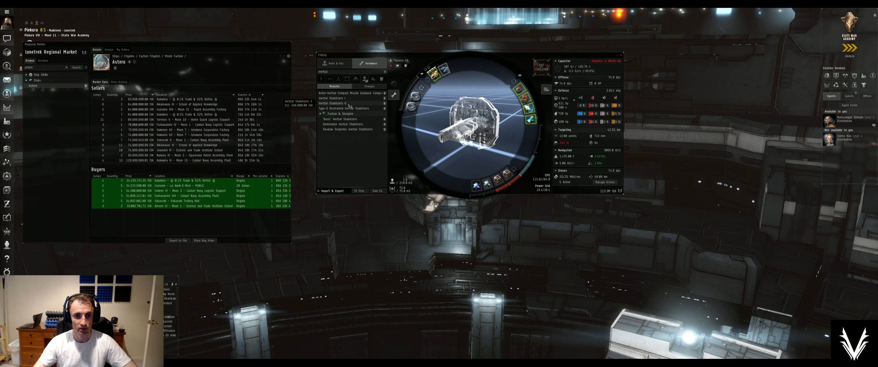
mouse_move(568, 175)
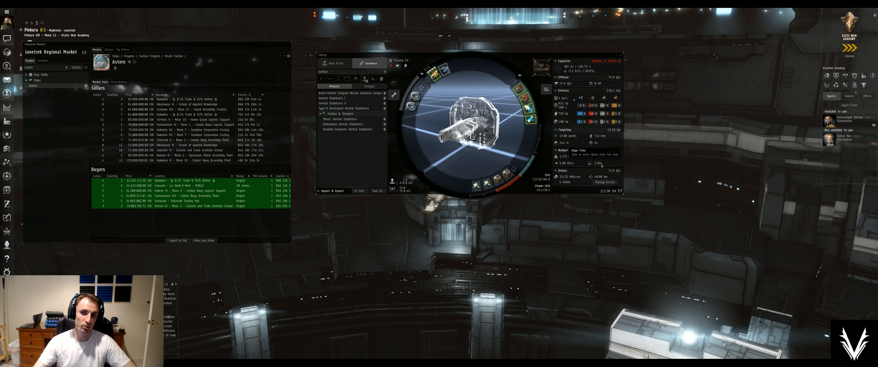
mouse_move(491, 186)
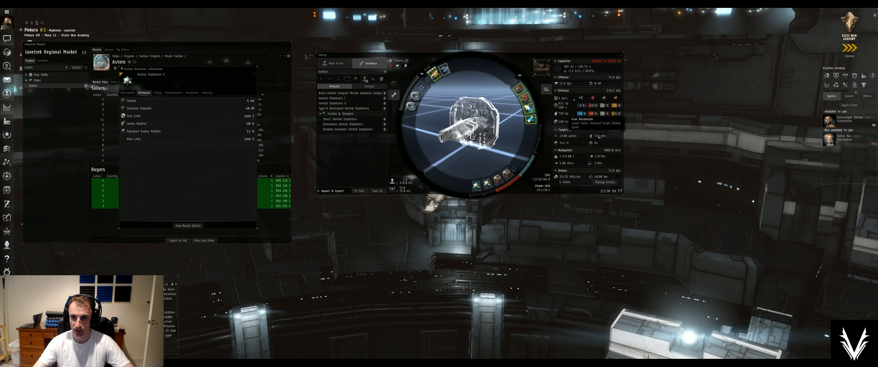
mouse_move(561, 145)
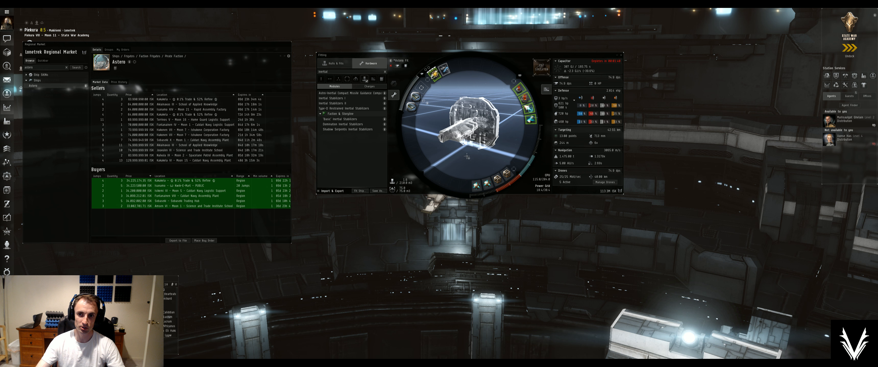
Step: Review the Hornet EC-300 drone's info, skill Requirements and Industry materials, then close it
click(394, 188)
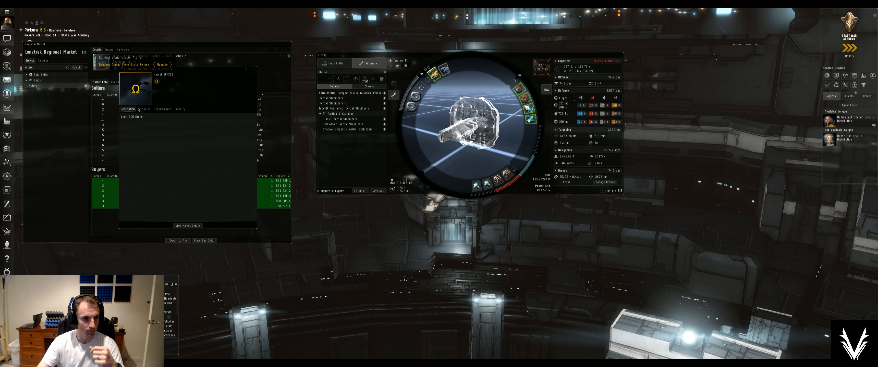
click(162, 109)
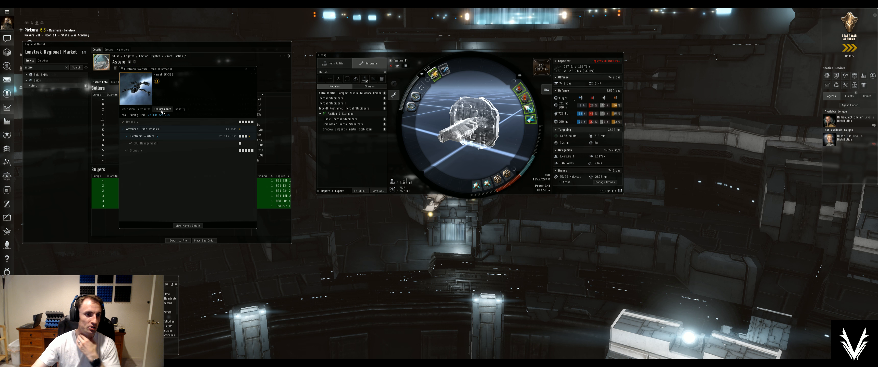
click(179, 109)
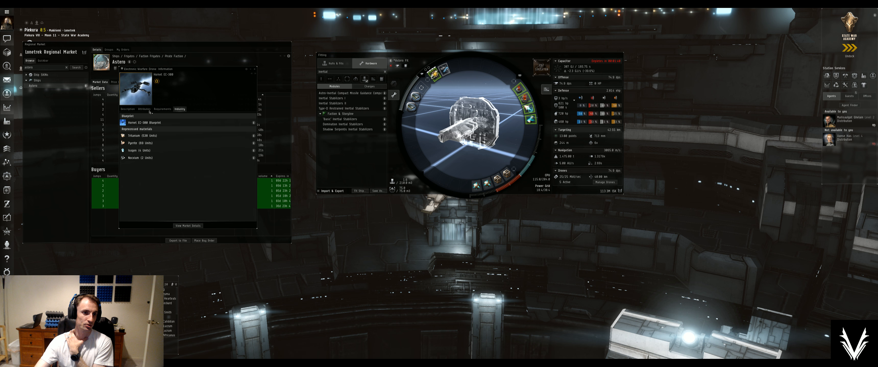
click(128, 109)
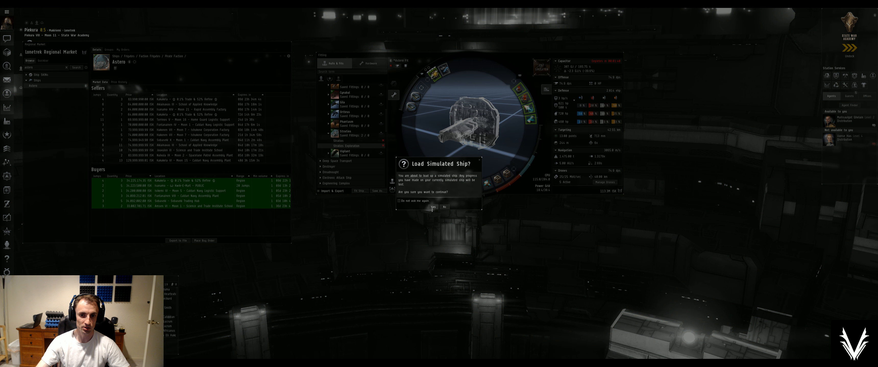
Step: Confirm Yes in the Load Simulated Ship dialog to load the saved fit
click(432, 207)
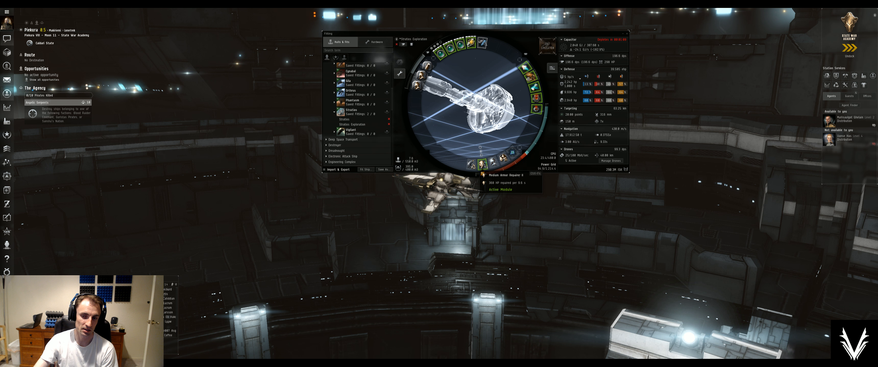
mouse_move(616, 69)
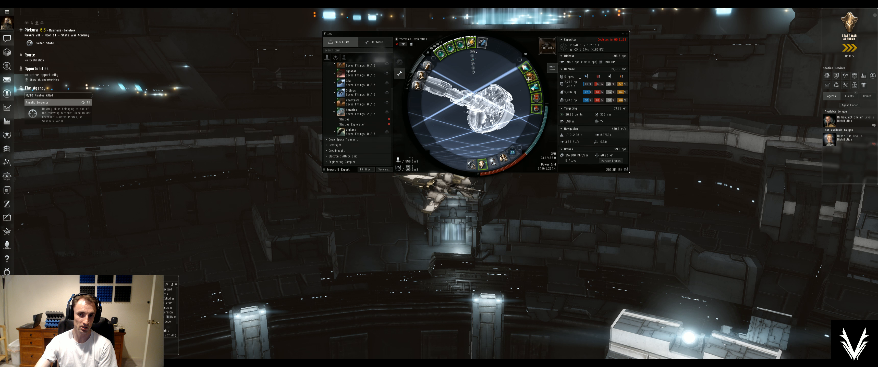
Step: Show the Stratios's drone bay via Manage Drones, with five of five drones active
click(402, 157)
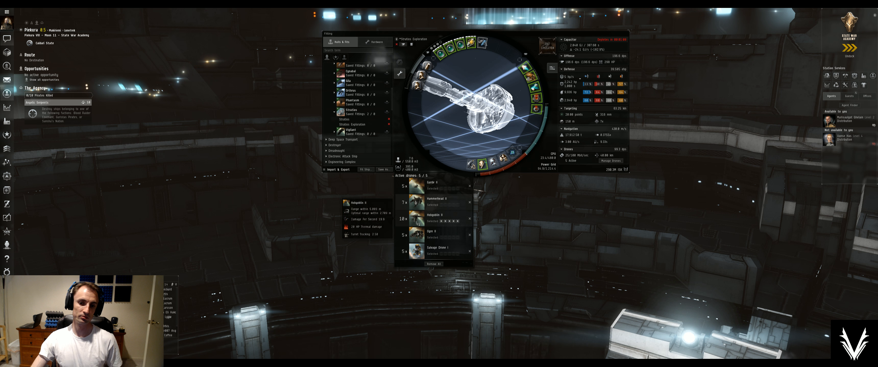
mouse_move(416, 202)
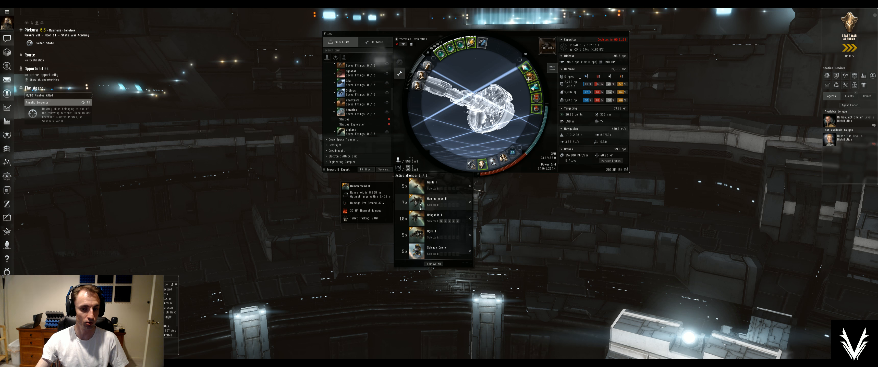